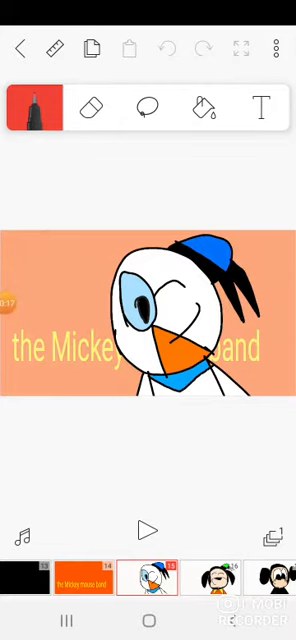
Leave a small black dot on the orange background of frame 15, left of Donald Duck.
click(148, 528)
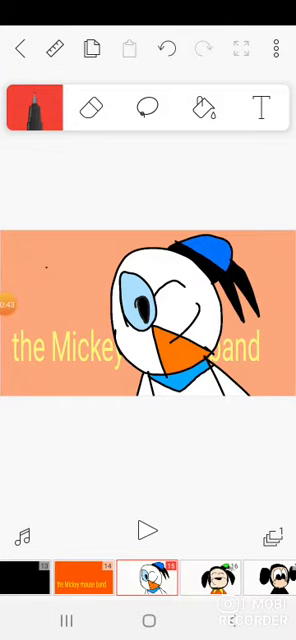
click(153, 600)
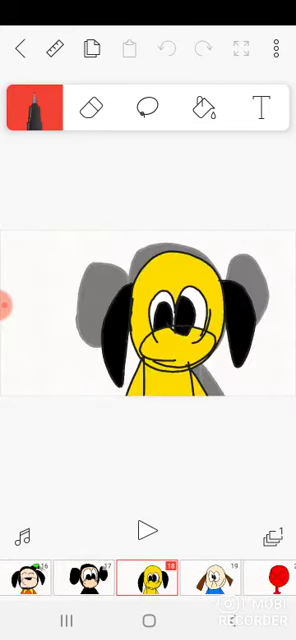
click(158, 607)
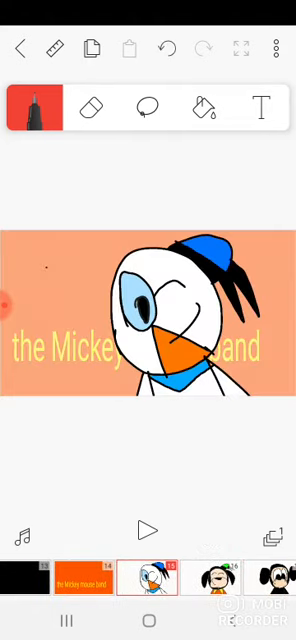
Open frame 18, the yellow Pluto drawing, from the bottom timeline.
click(152, 586)
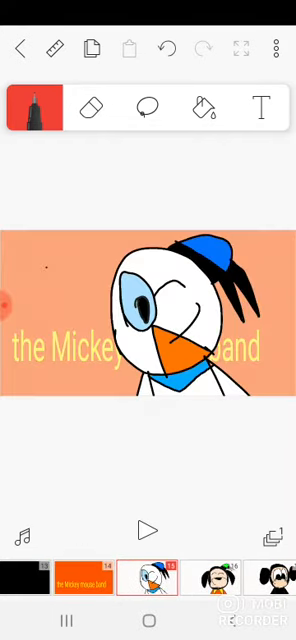
click(155, 601)
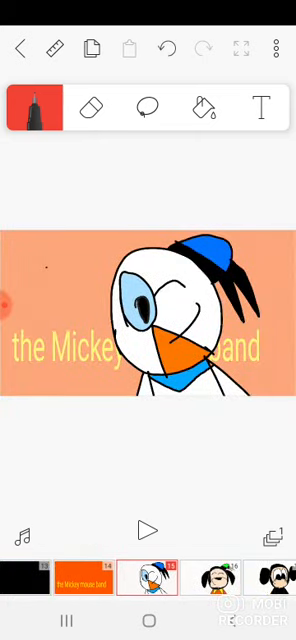
click(160, 597)
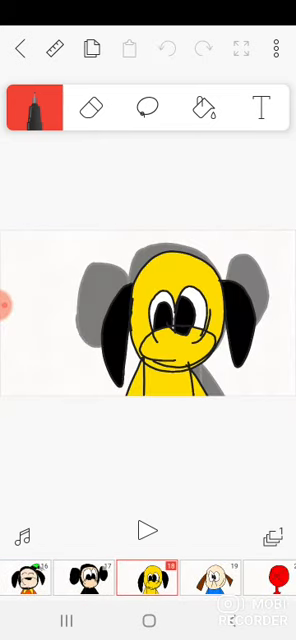